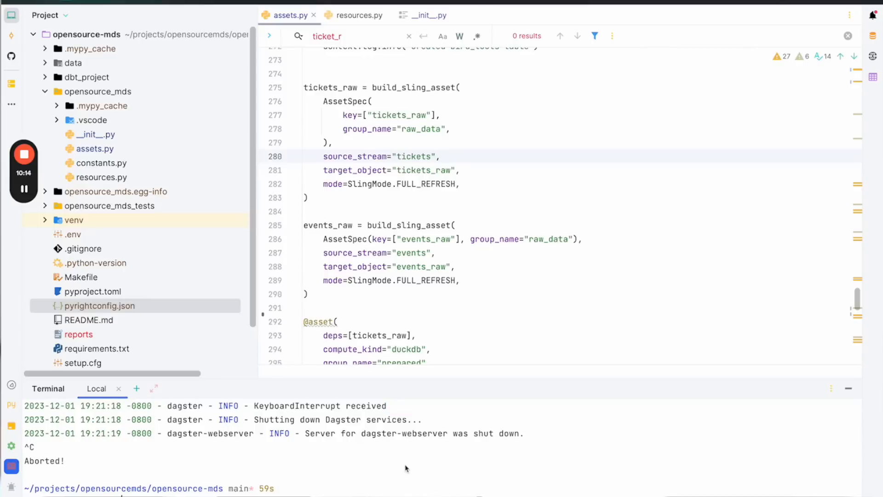
- Relaunch the Dagster development server with 'dagster dev' in the PyCharm terminal
type("dagster dev")
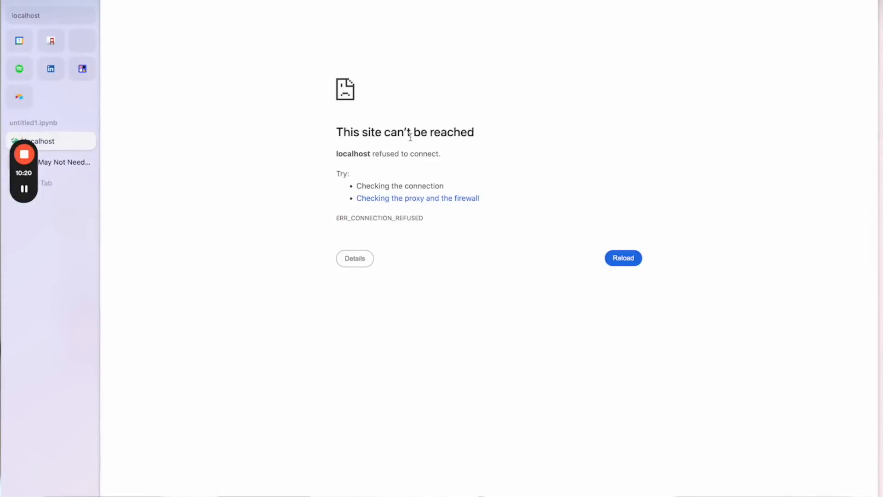
- Reload localhost, open the global lineage, and inspect the tickets_raw and events_raw assets
left_click(623, 258)
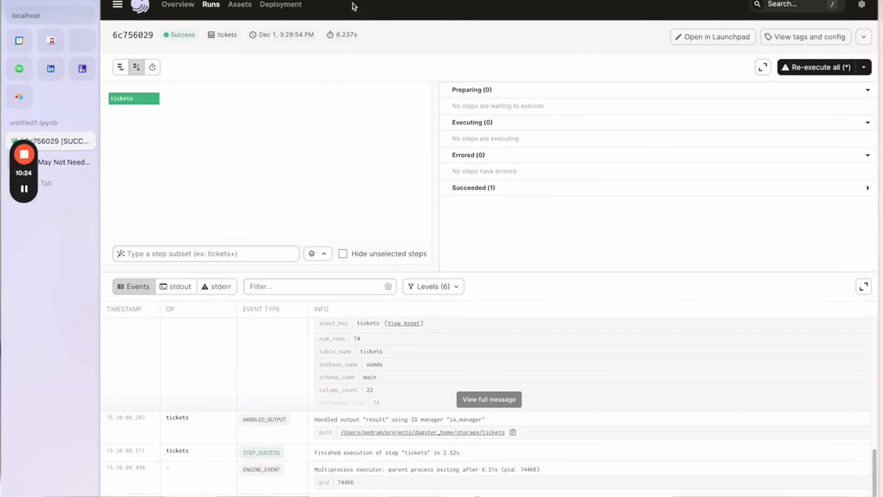
left_click(240, 4)
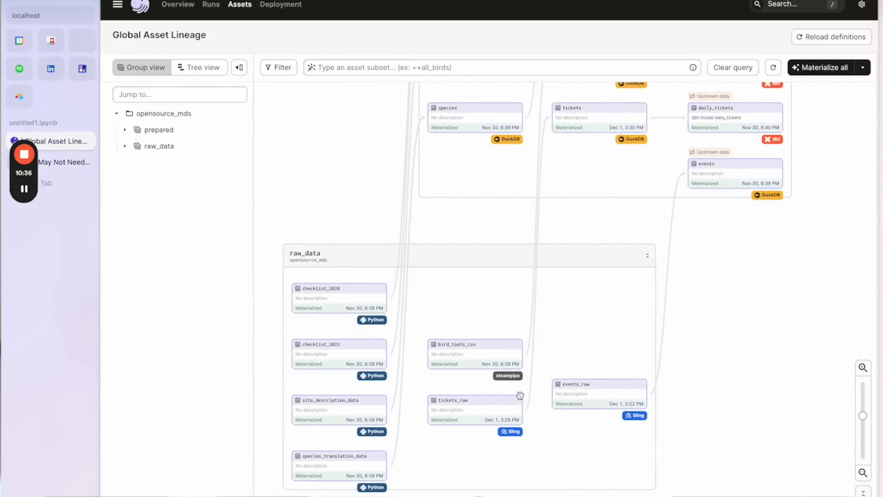
left_click(475, 409)
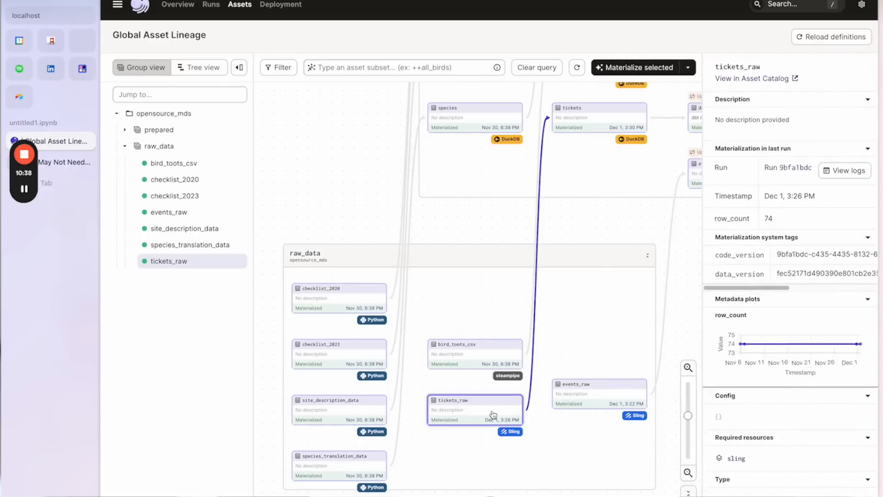
left_click(579, 397)
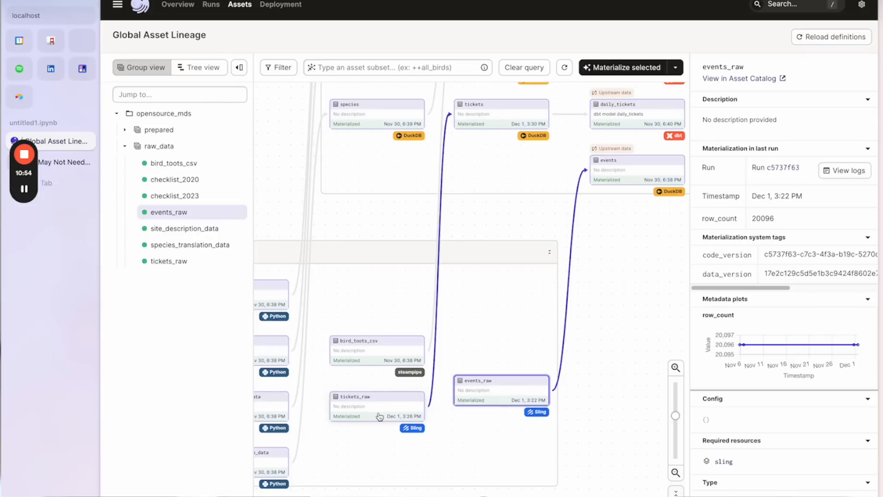
left_click(376, 406)
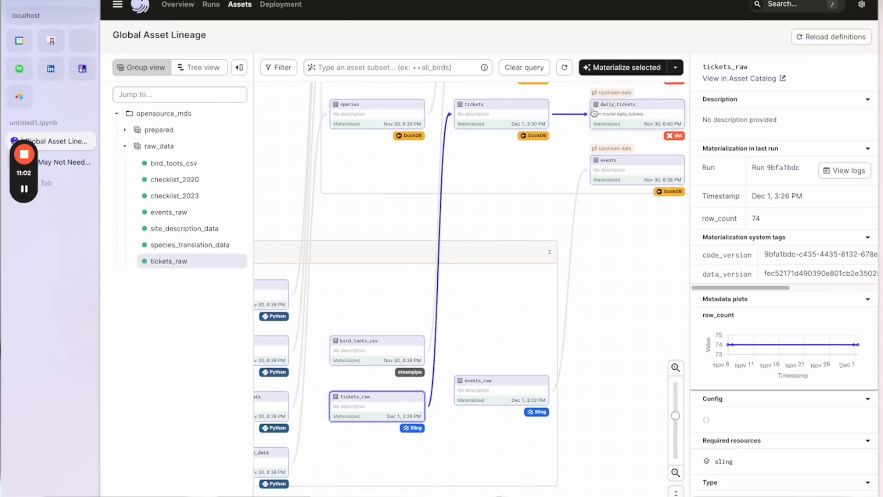
mouse_move(632, 134)
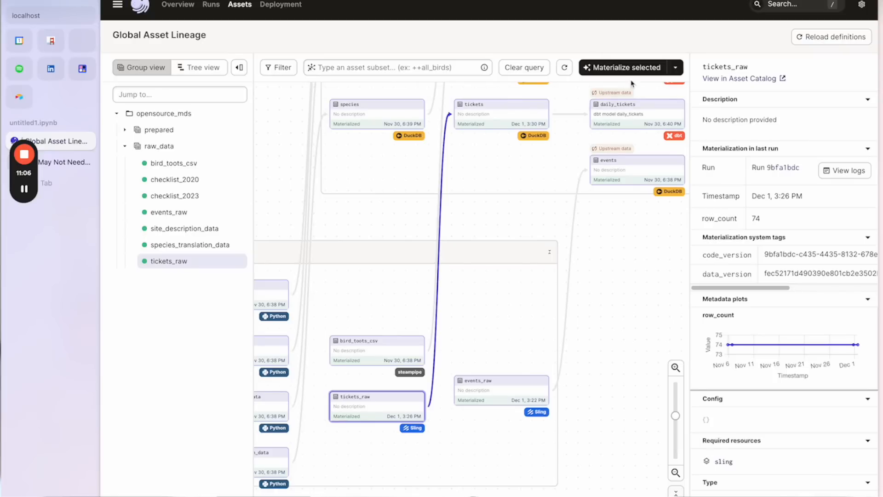
mouse_move(636, 71)
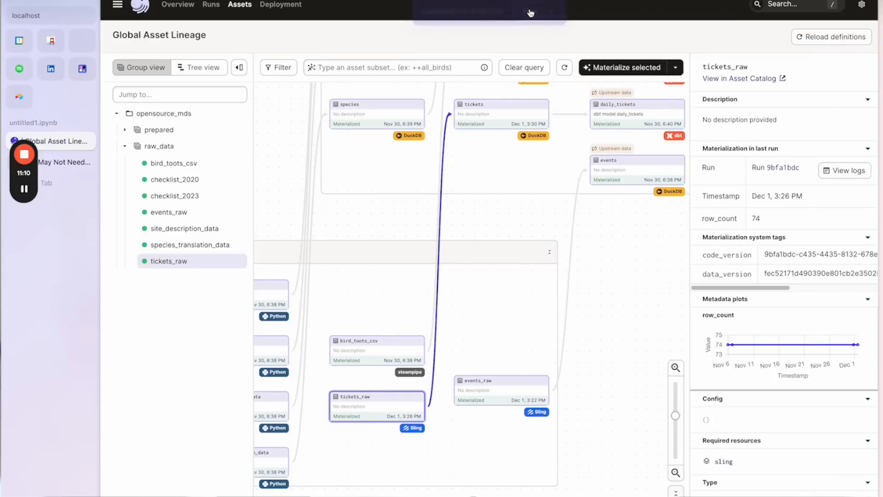
- Materialize tickets_raw, then review its 74-row count, row_count plot and downstream lineage
left_click(621, 68)
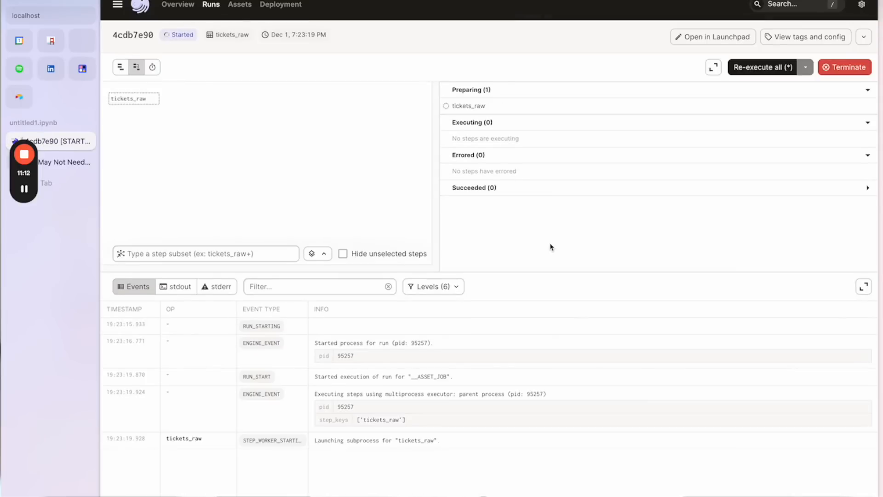
mouse_move(549, 347)
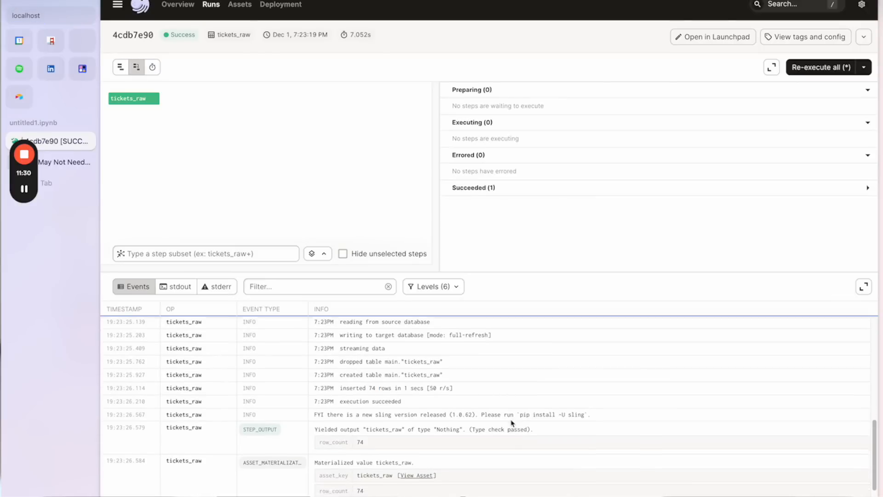
left_click(418, 475)
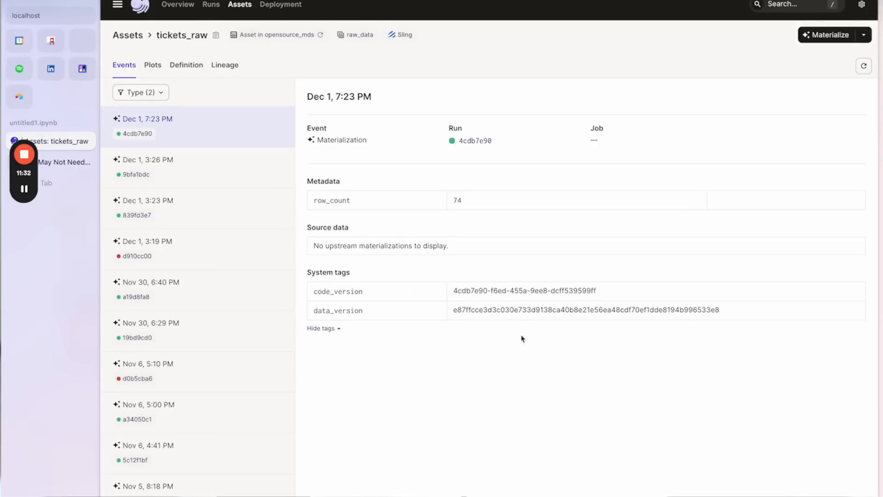
double_click(457, 200)
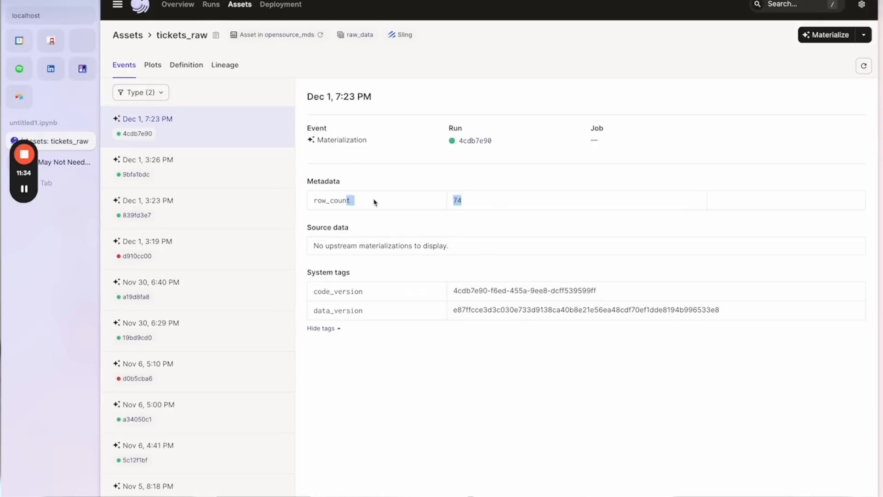
left_click(153, 65)
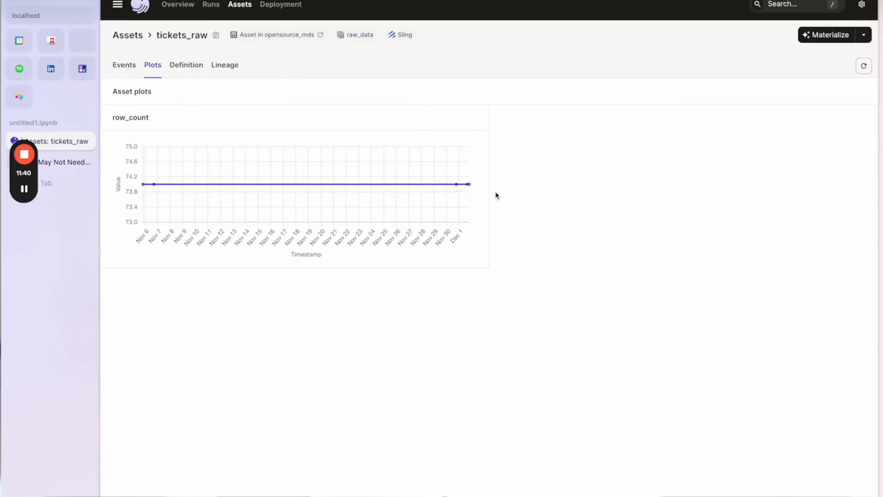
left_click(224, 65)
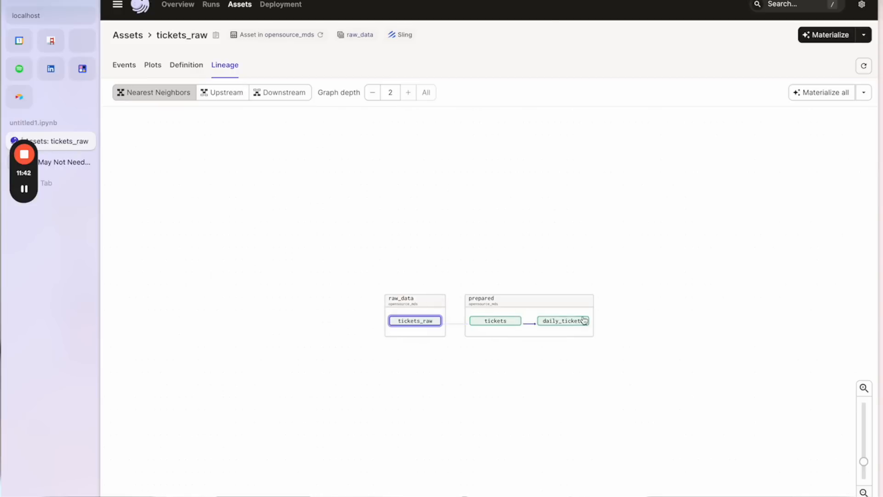
mouse_move(300, 291)
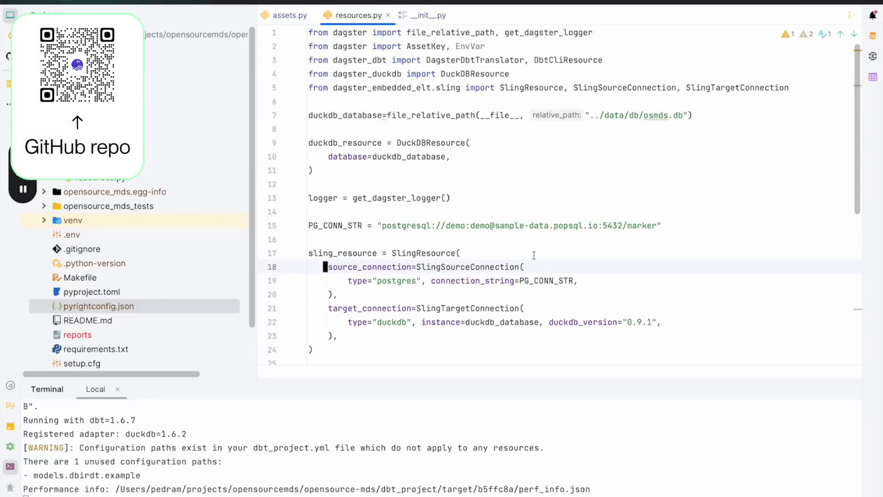
mouse_move(541, 253)
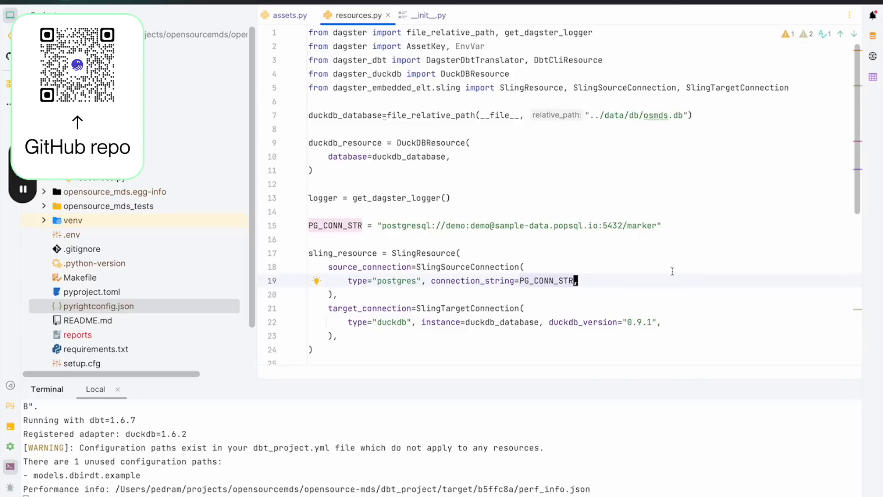
mouse_move(430, 249)
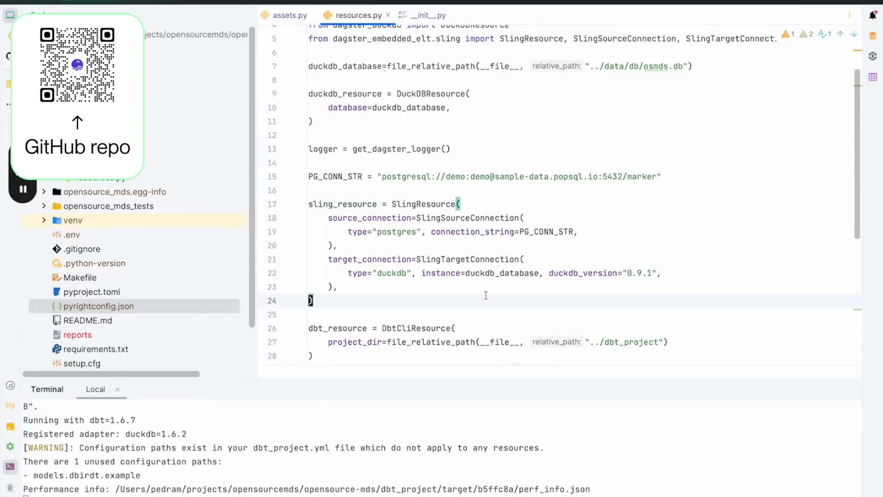
mouse_move(371, 288)
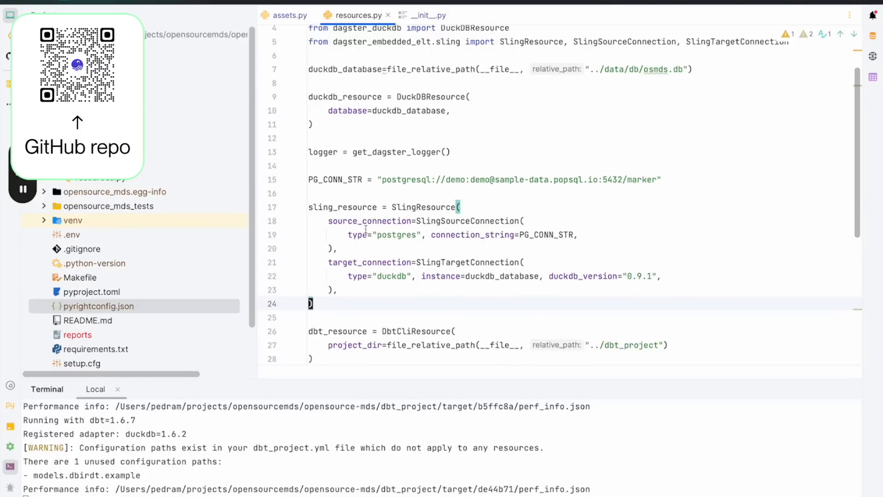
mouse_move(670, 275)
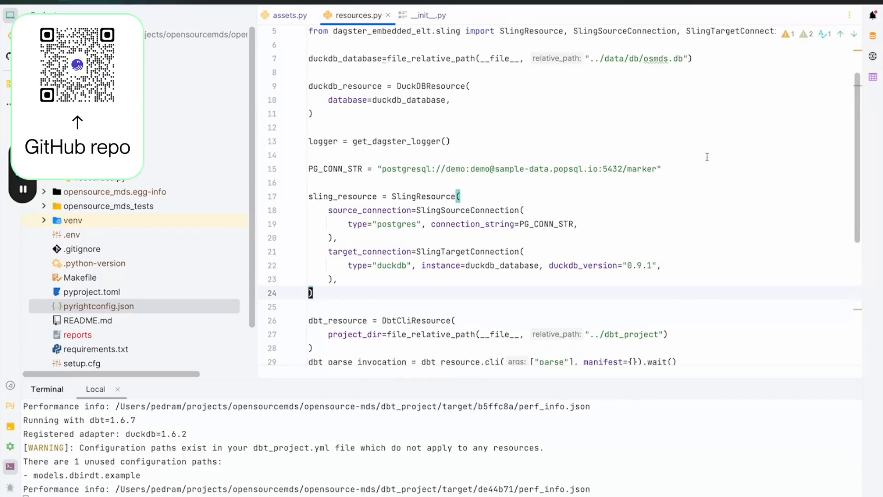
- Switch from resources.py's Sling resource to the assets.py editor tab
left_click(289, 15)
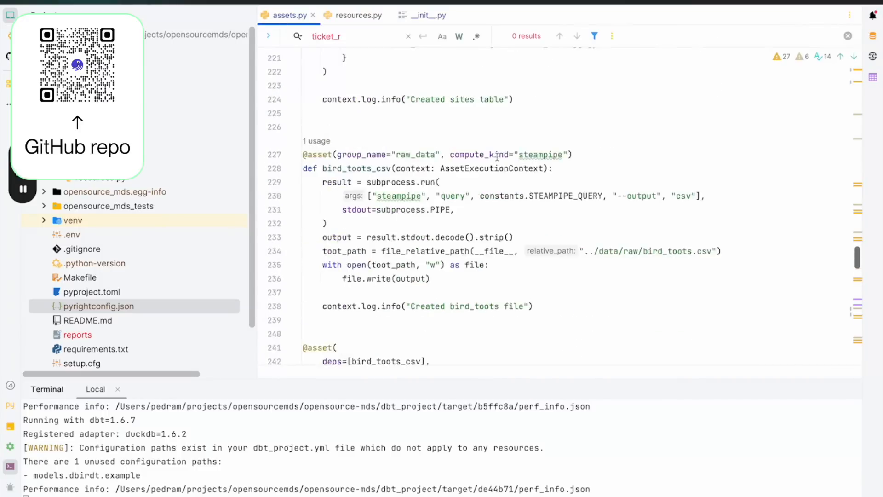
scroll("down", 3)
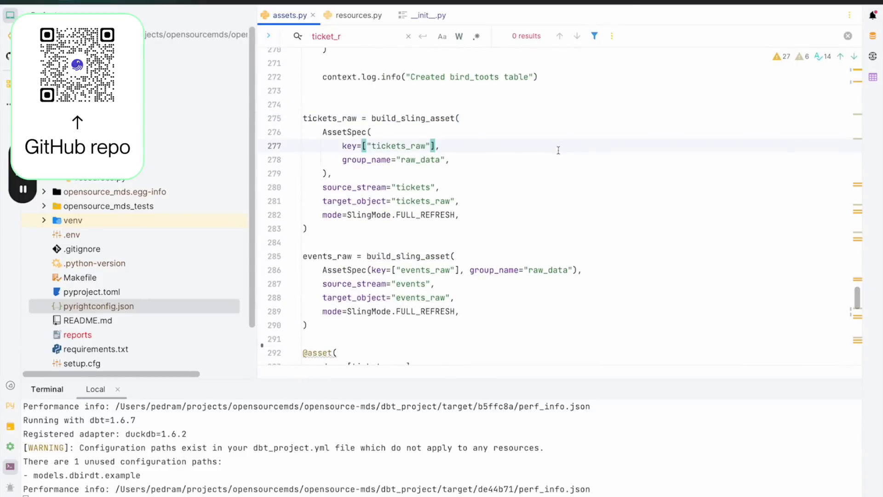
mouse_move(551, 159)
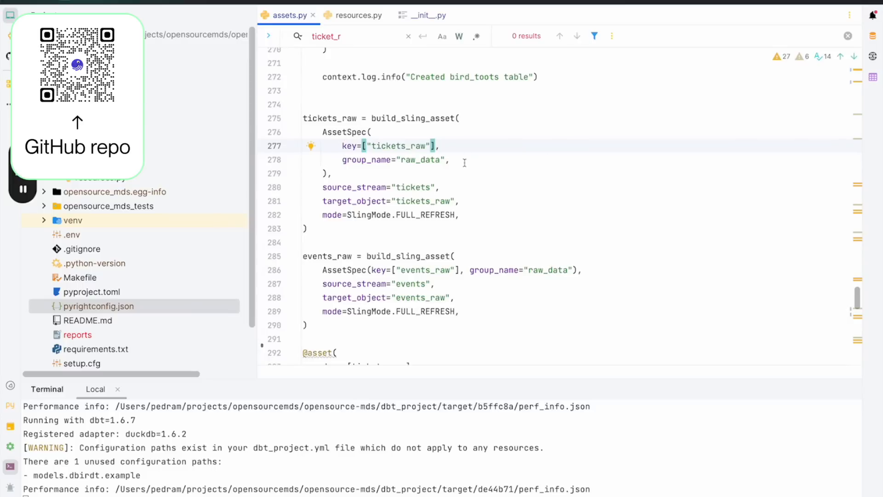
mouse_move(314, 201)
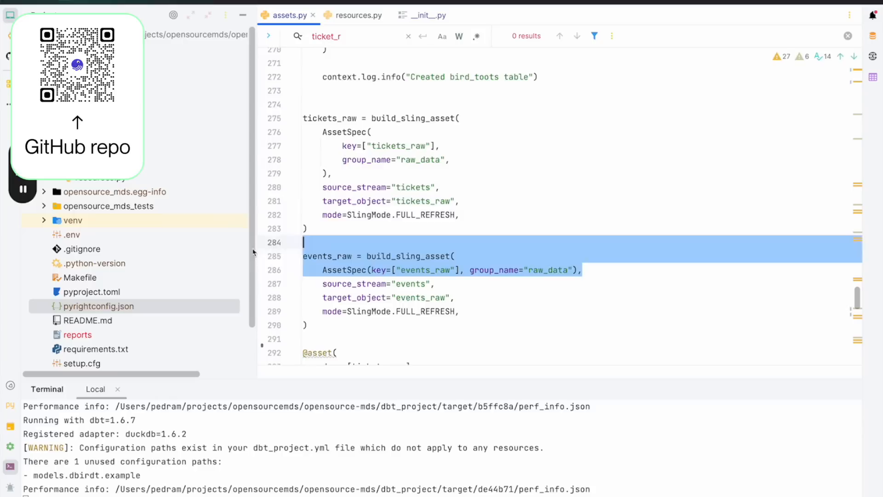
double_click(419, 297)
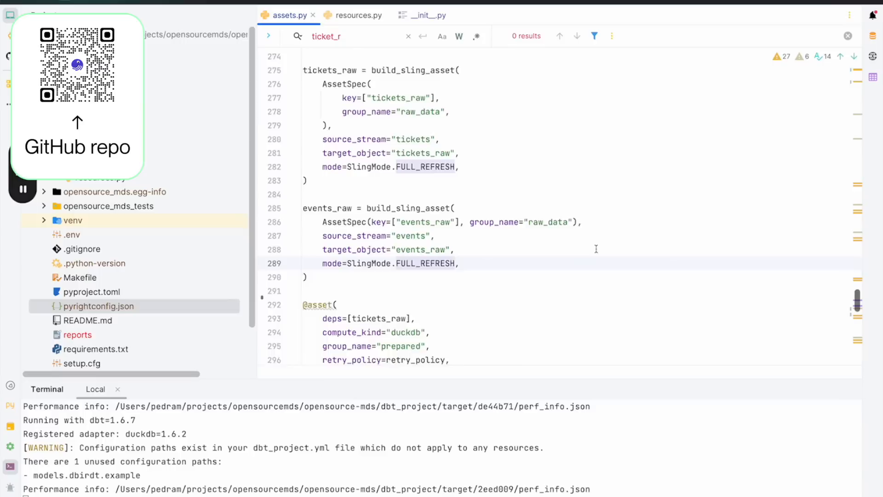
scroll("down", 3)
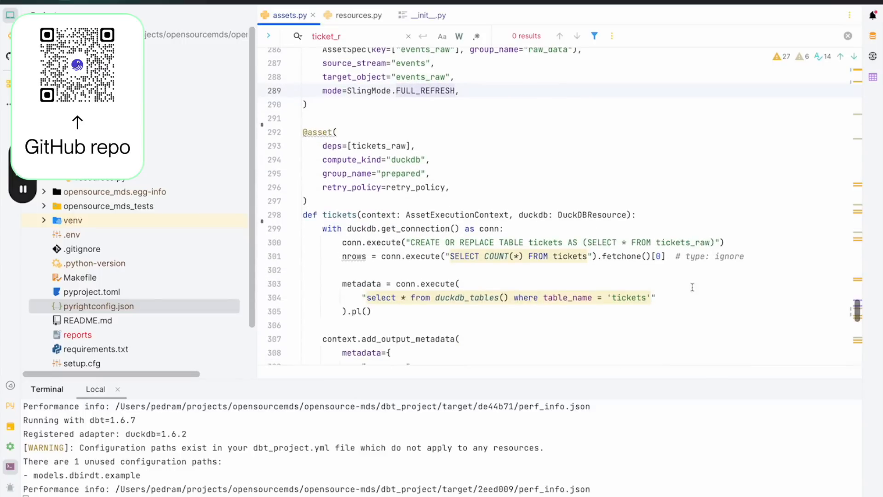
mouse_move(573, 319)
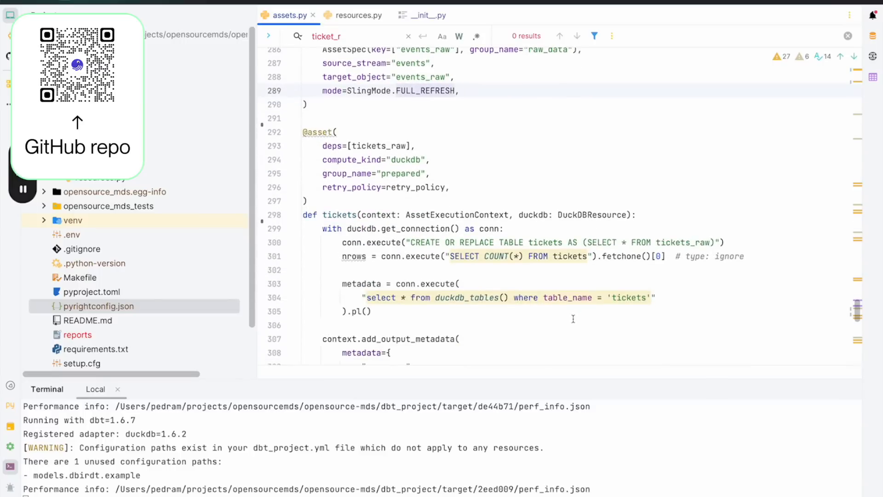
mouse_move(509, 355)
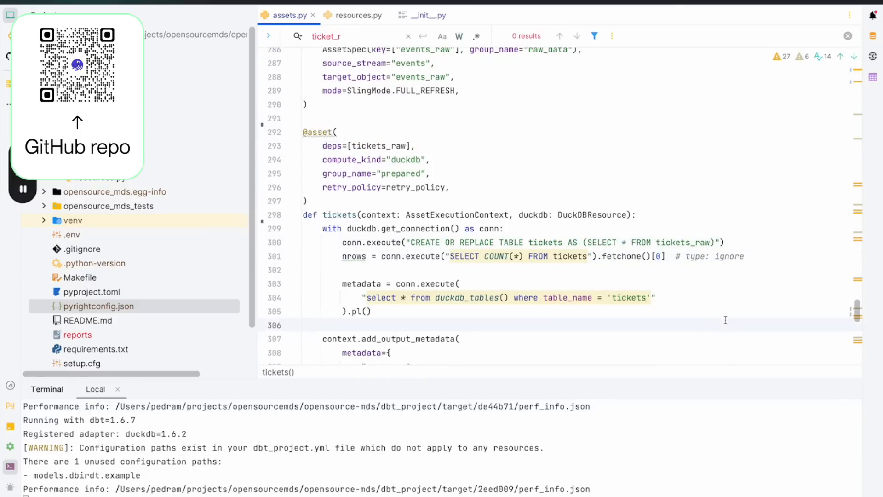
scroll("down", 3)
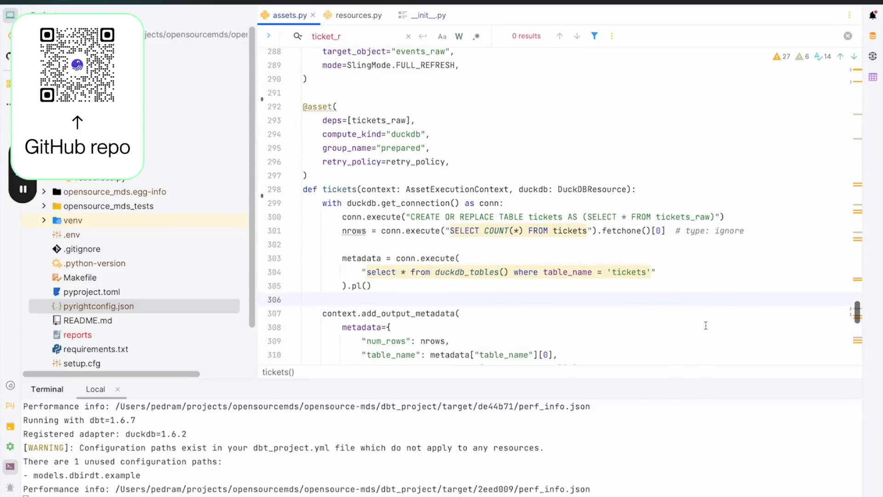
scroll("down", 3)
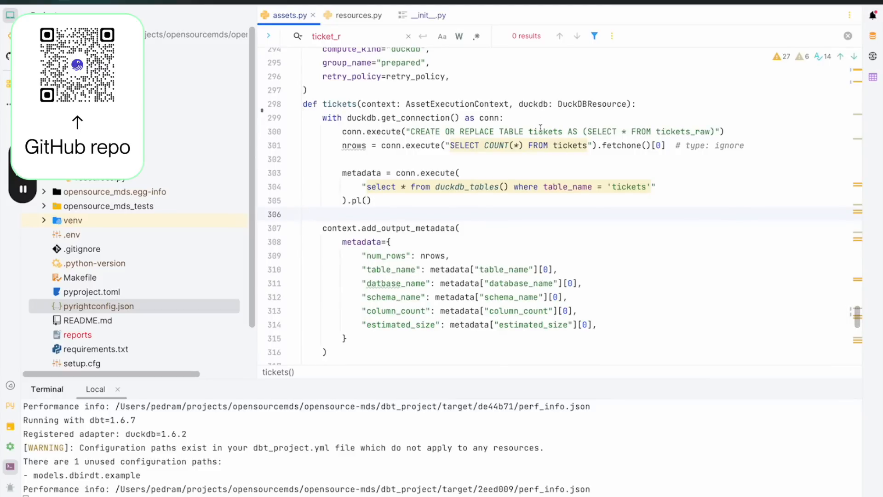
left_click_drag(365, 256, 595, 324)
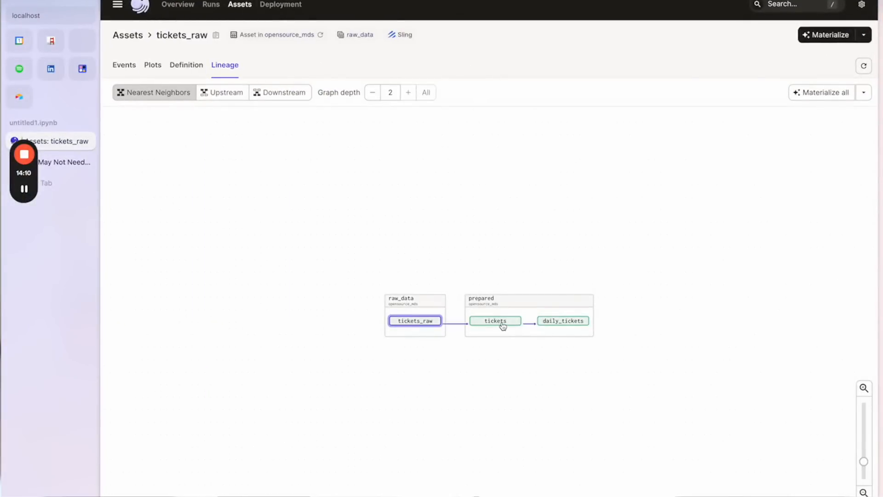
- Materialize the tickets asset from the lineage graph and open its asset page from the run
left_click(496, 320)
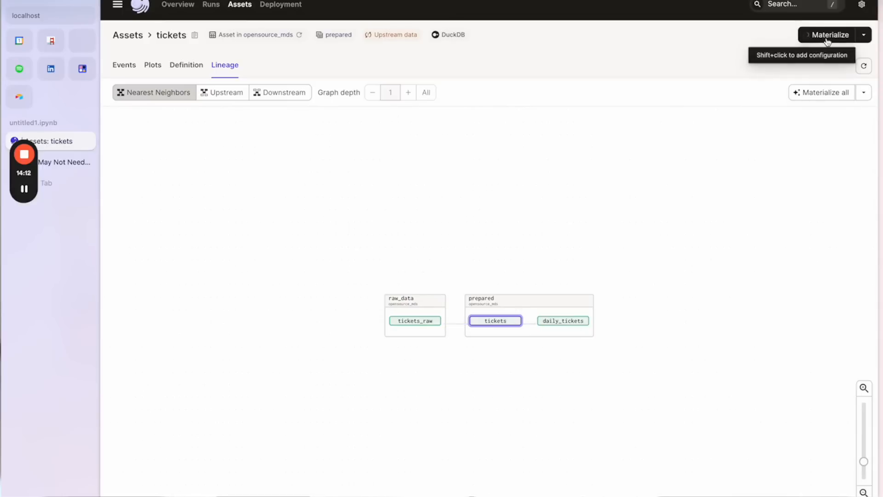
left_click(829, 34)
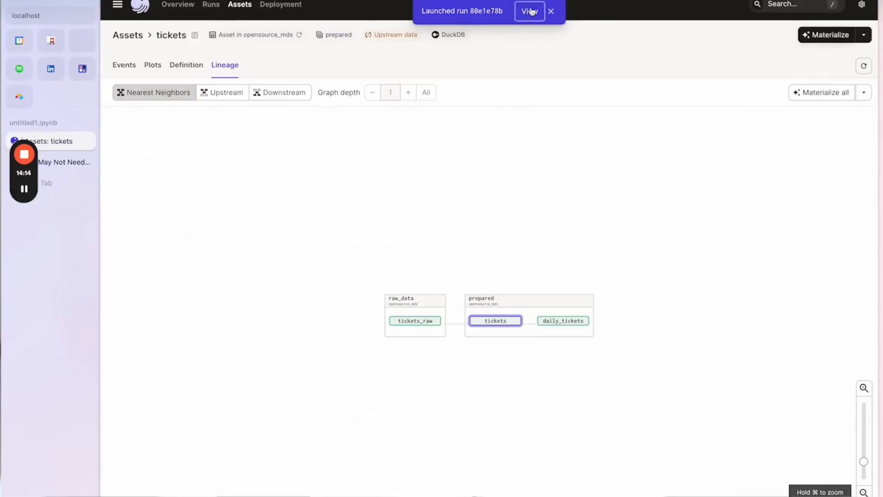
left_click(529, 11)
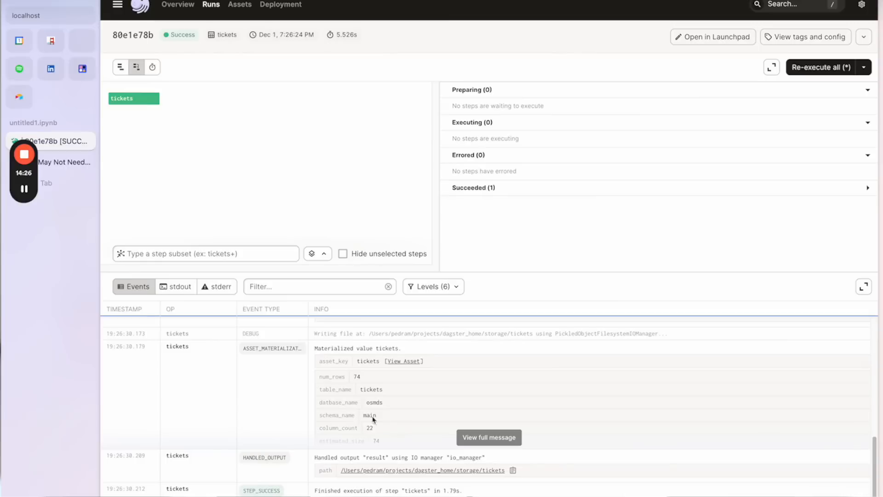
left_click(404, 362)
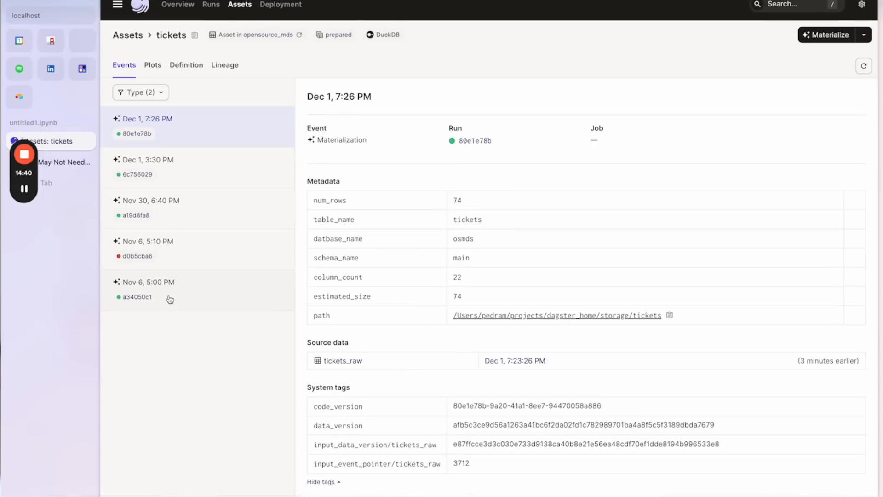
mouse_move(291, 382)
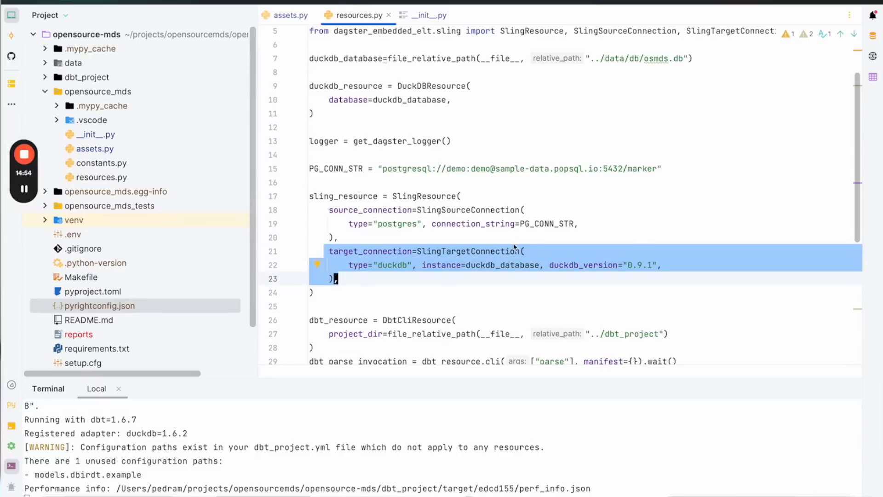
- Highlight target_connection in resources.py, then return to the tickets metadata code in assets.py
double_click(370, 251)
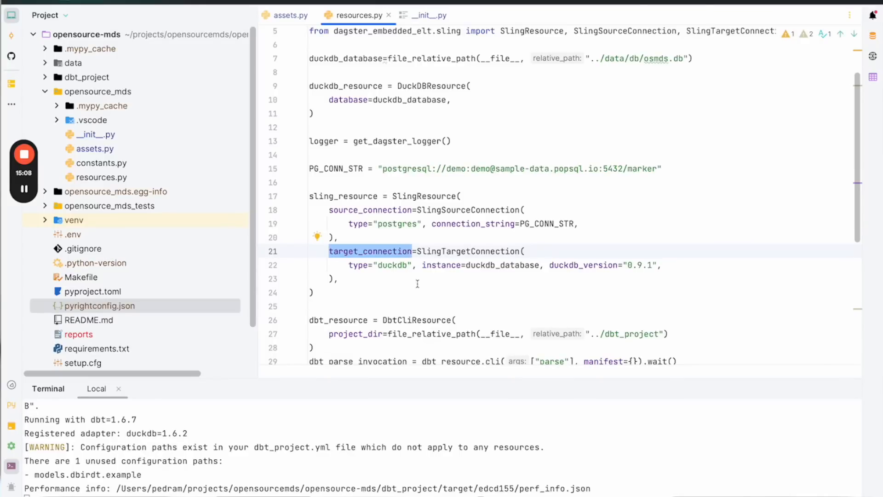
left_click(289, 15)
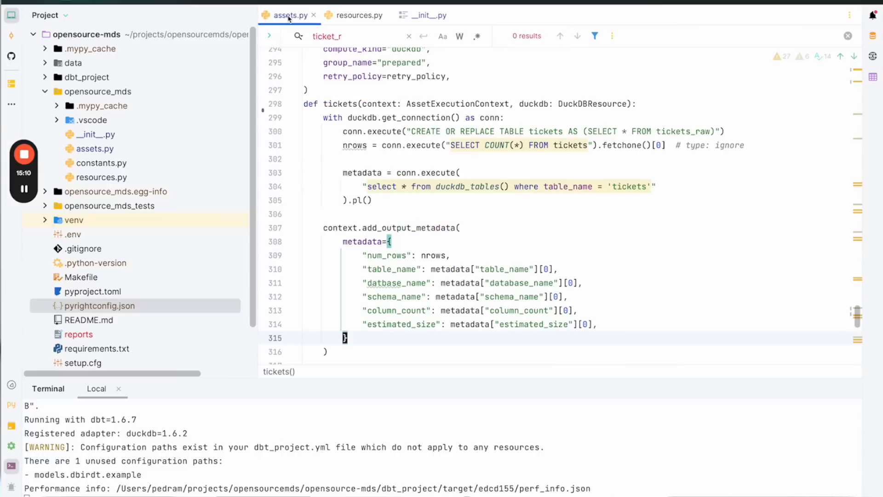